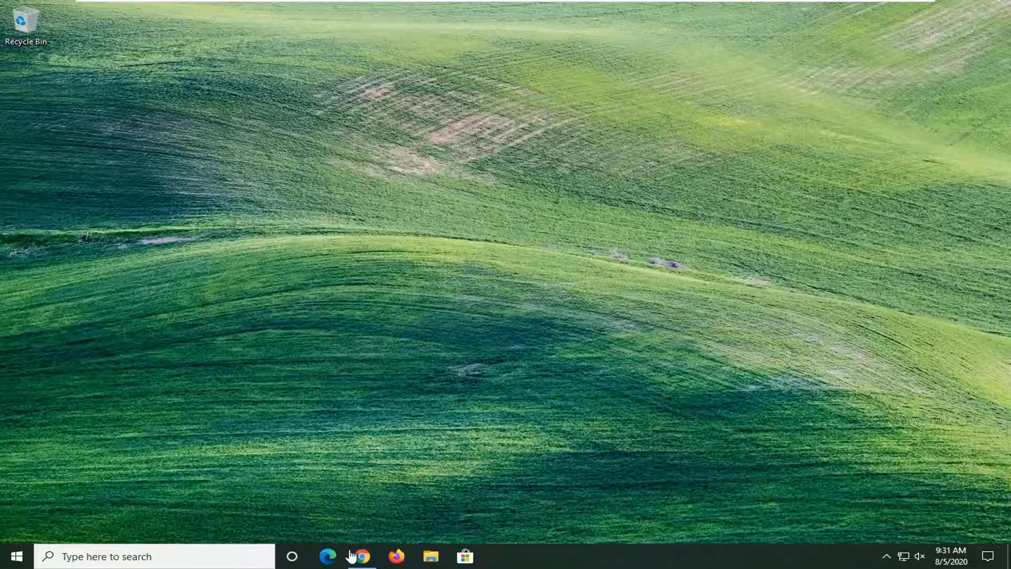
# Open Chrome, go to google.com and search 'opengl32.dll download'.
pyautogui.click(361, 557)
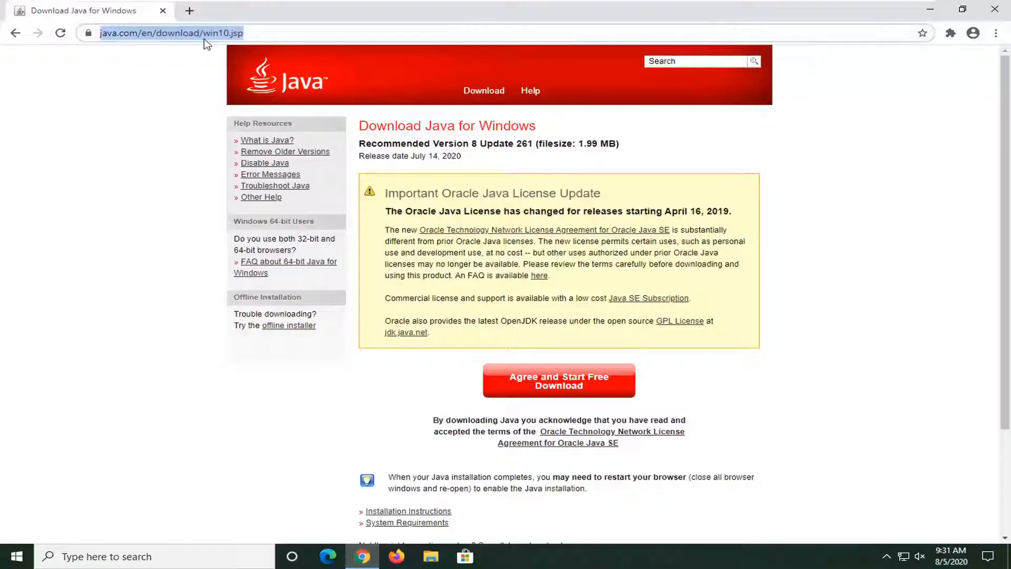
pyautogui.write('google.com')
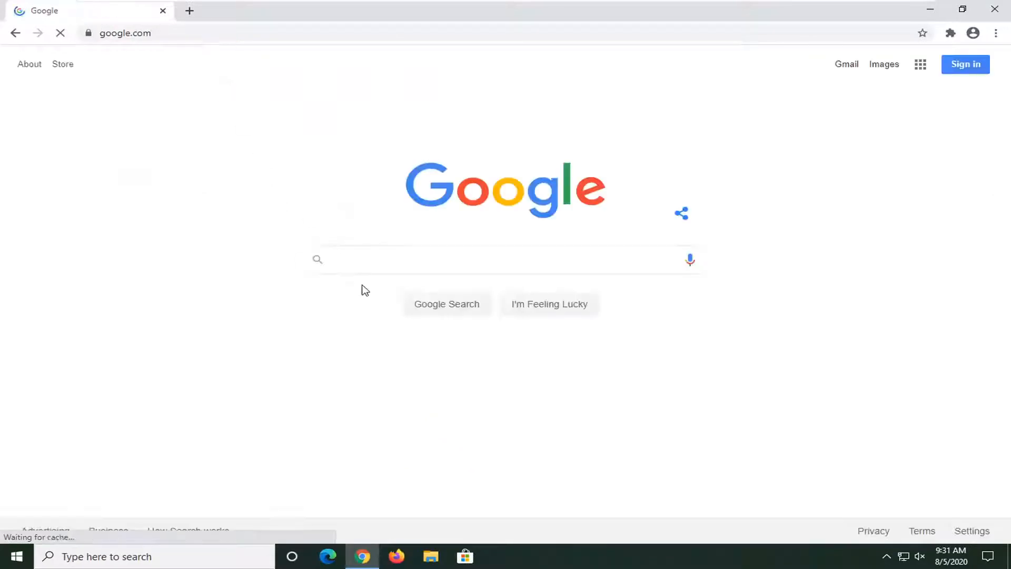
pyautogui.write('opengl32')
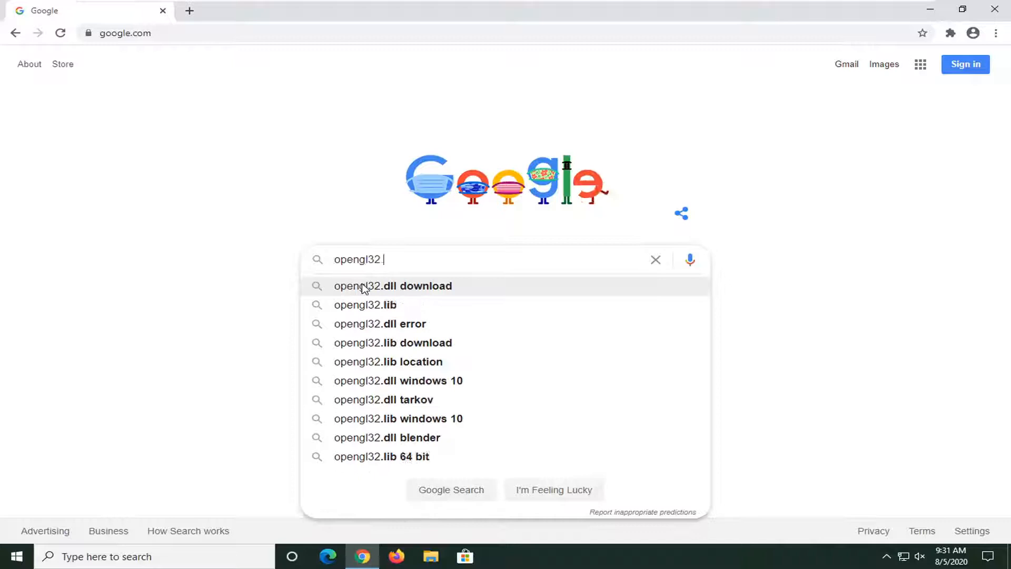
pyautogui.click(392, 286)
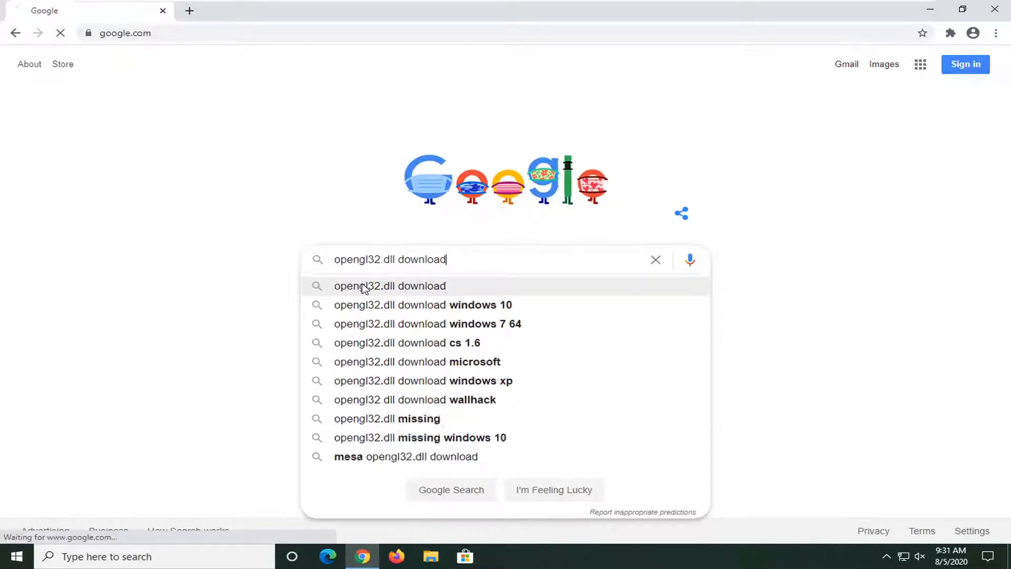
# Open the 'opengl32.dll free download | DLL-files.com' search result.
pyautogui.click(390, 285)
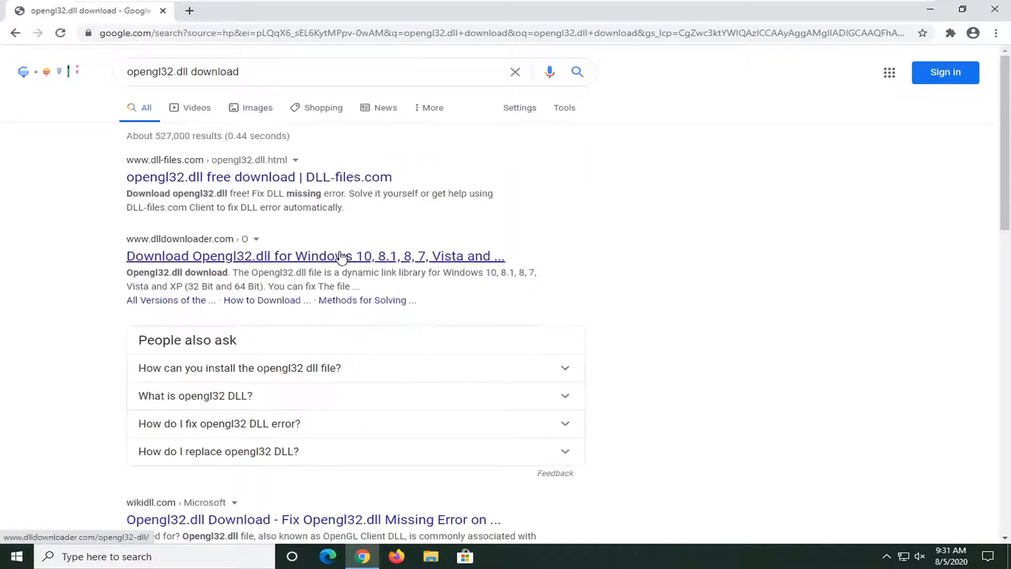
pyautogui.moveTo(216, 167)
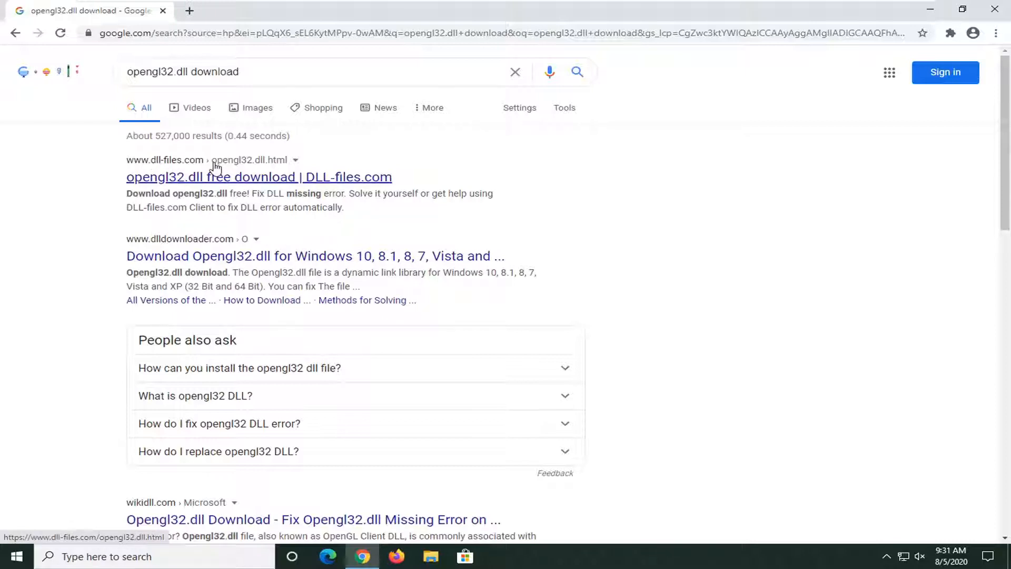
pyautogui.click(259, 177)
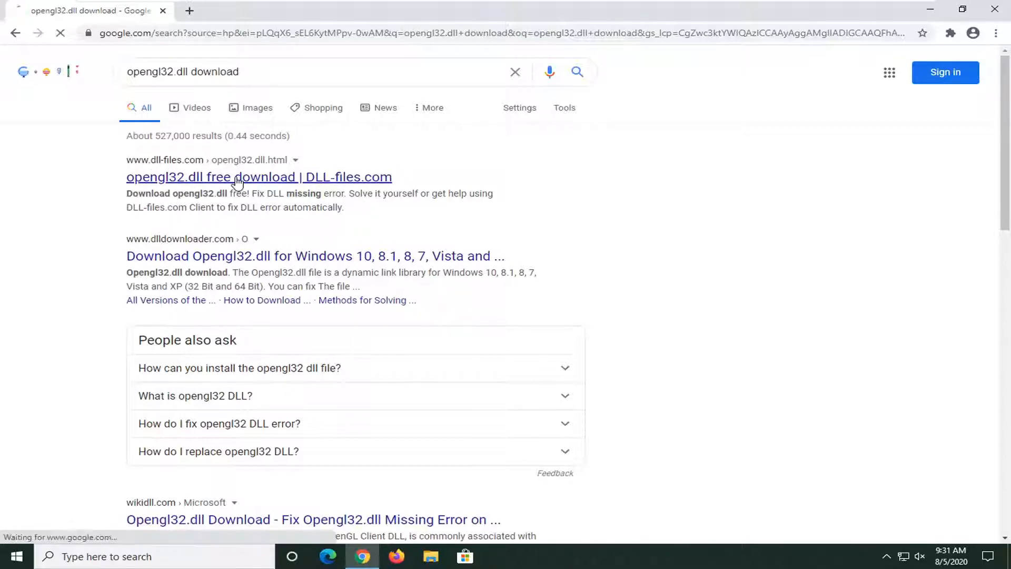
pyautogui.click(259, 177)
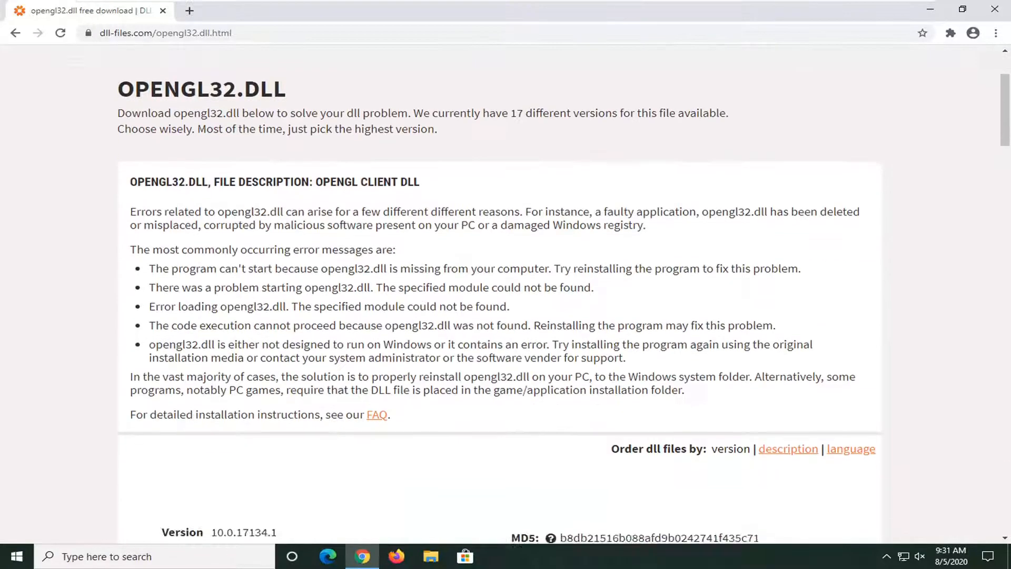
# Scroll to the opengl32.dll versions table and highlight the first version's 64-bit entry.
pyautogui.scroll(-3)
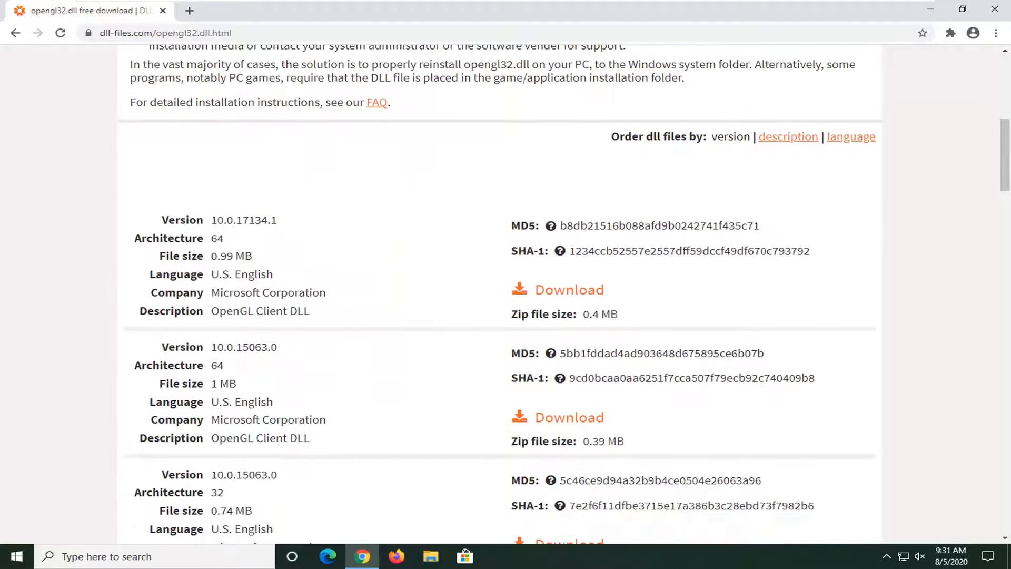
pyautogui.scroll(-3)
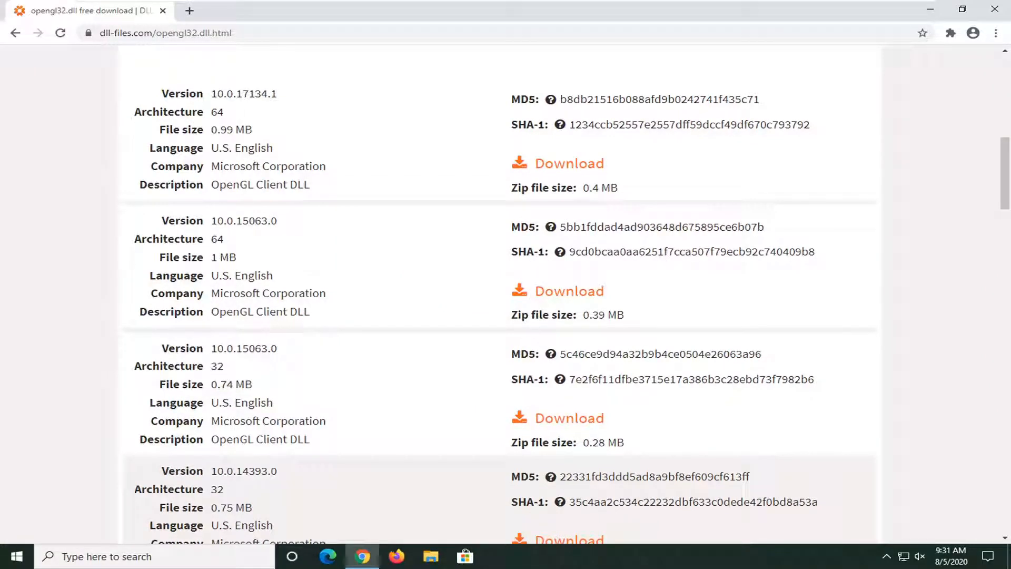
pyautogui.doubleClick(216, 112)
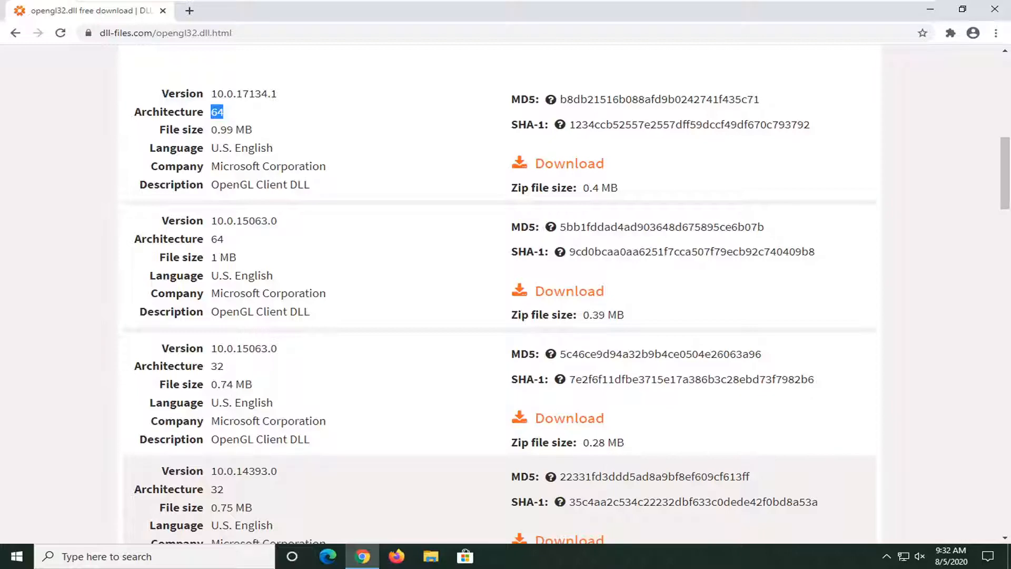
pyautogui.moveTo(556, 425)
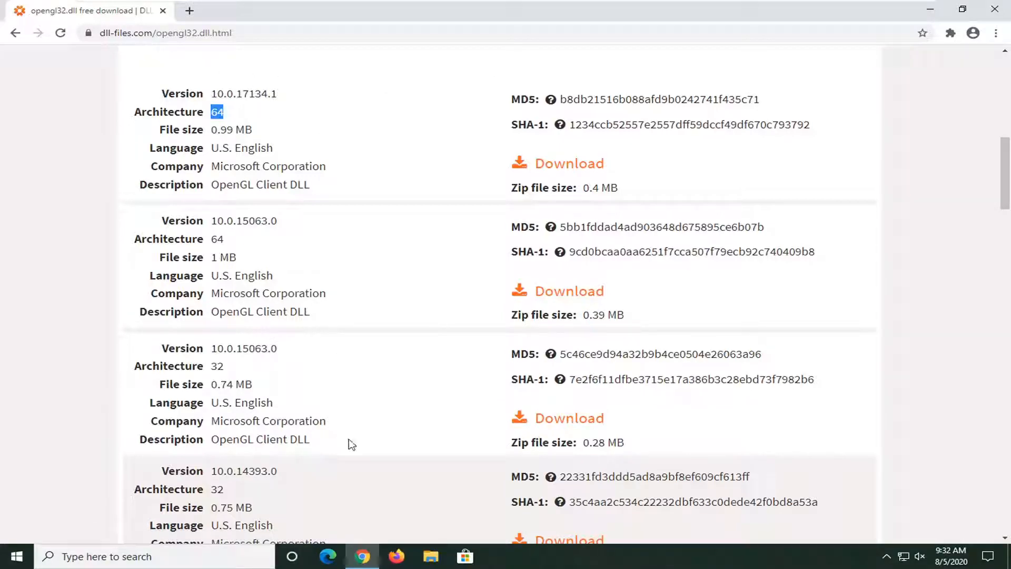
pyautogui.moveTo(456, 534)
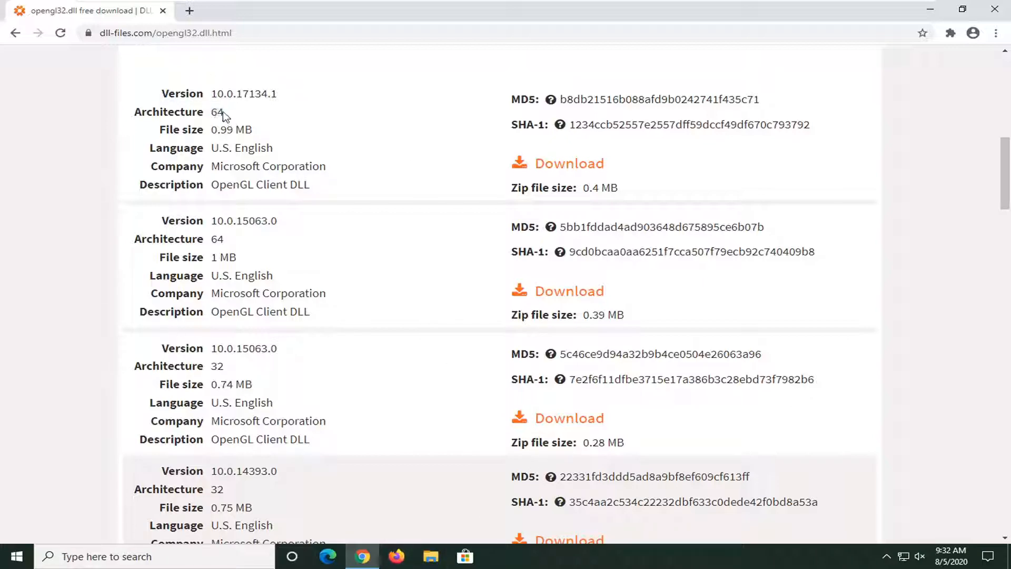
pyautogui.doubleClick(216, 111)
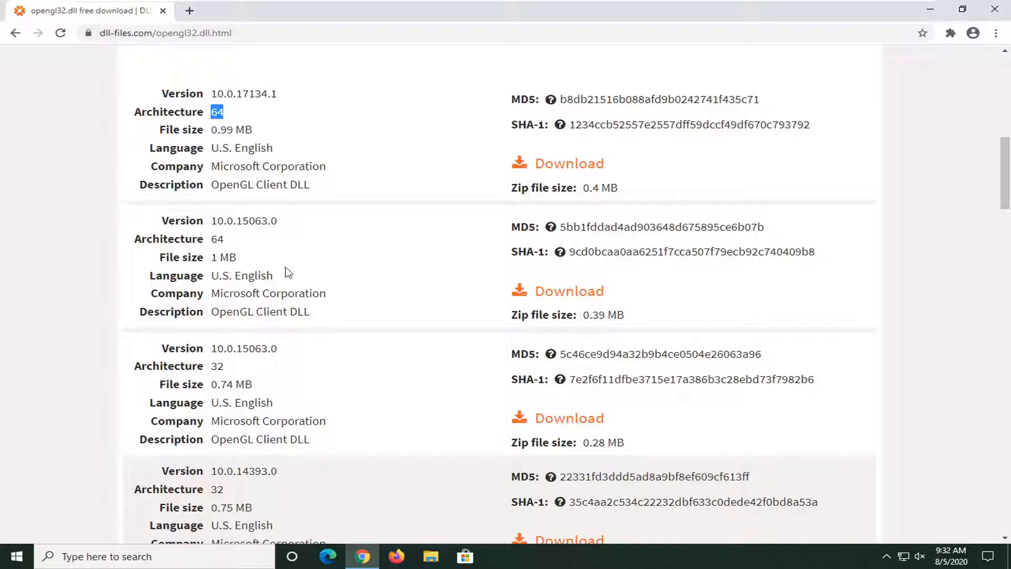
pyautogui.moveTo(506, 449)
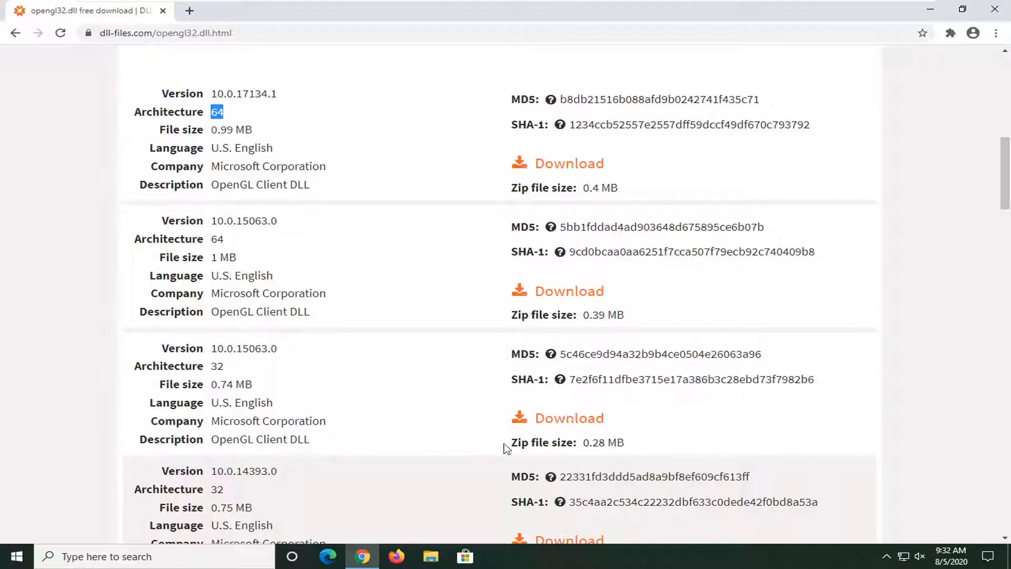
pyautogui.moveTo(569, 418)
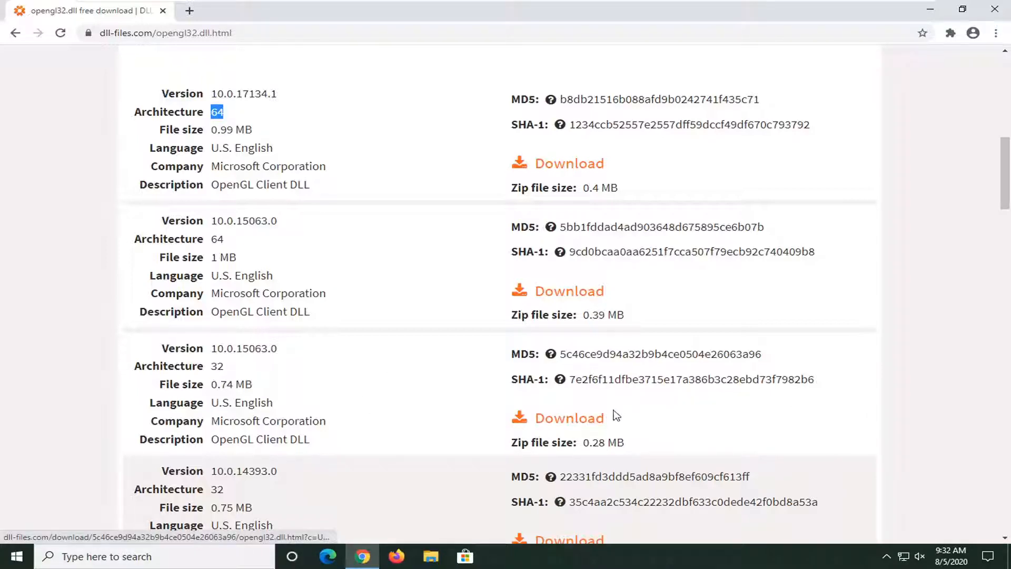
pyautogui.moveTo(322, 156)
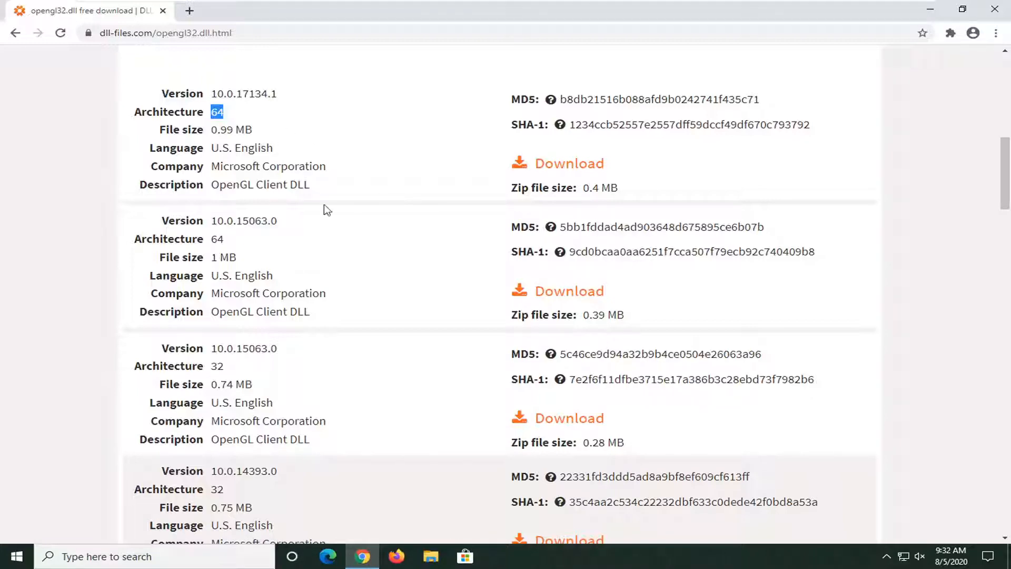
pyautogui.moveTo(317, 436)
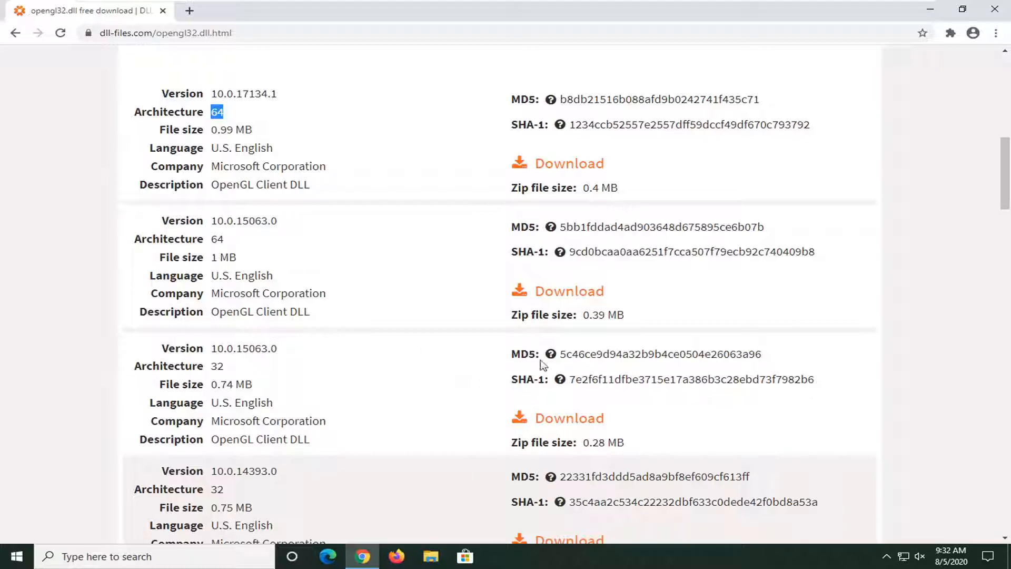
# Download 32-bit version 10.0.15063.0 and open opengl32.zip.
pyautogui.click(569, 418)
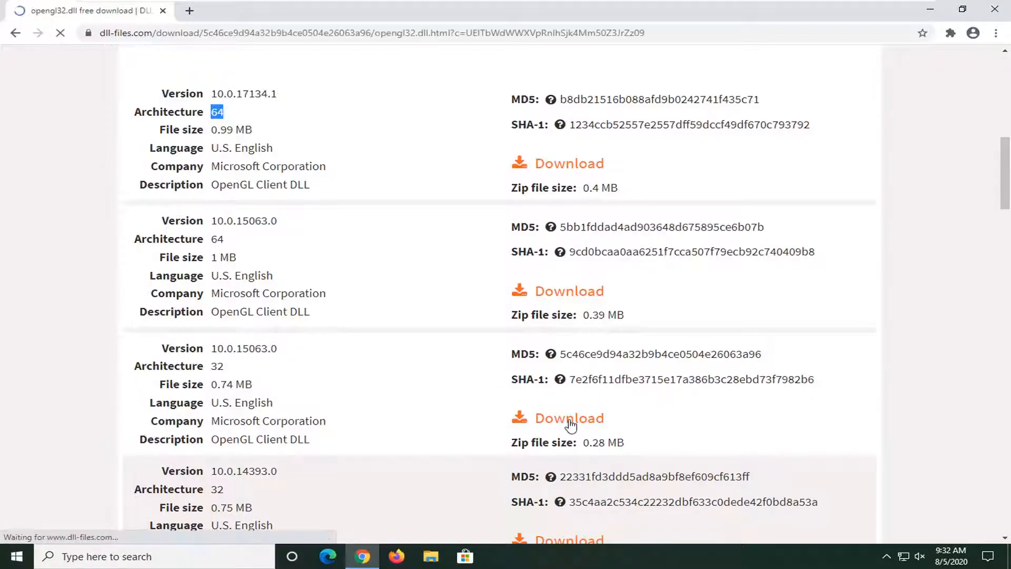
pyautogui.click(569, 418)
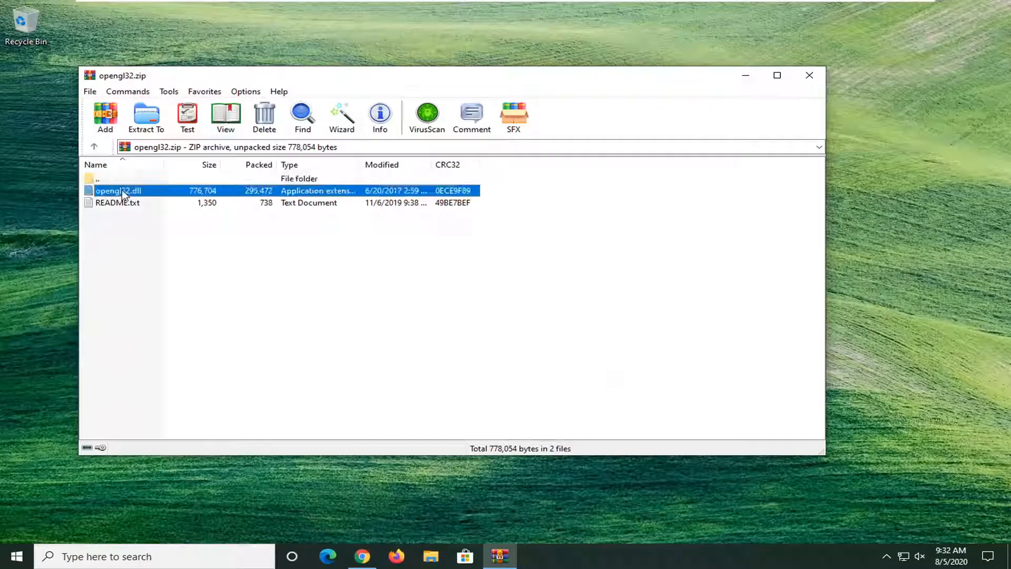
# Extract opengl32.dll to the desktop, then launch File Explorer from Start search.
pyautogui.click(118, 190)
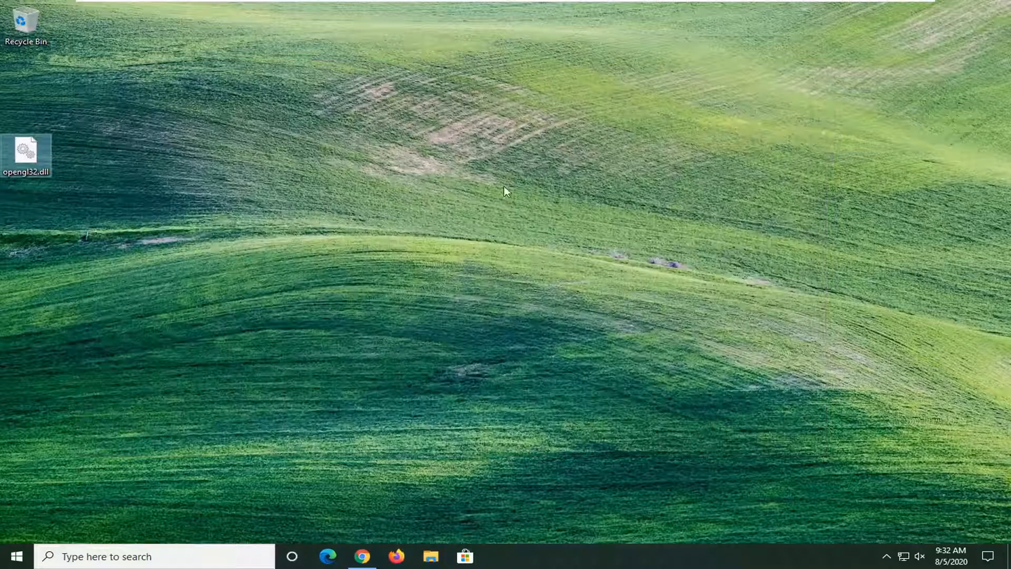
pyautogui.click(15, 556)
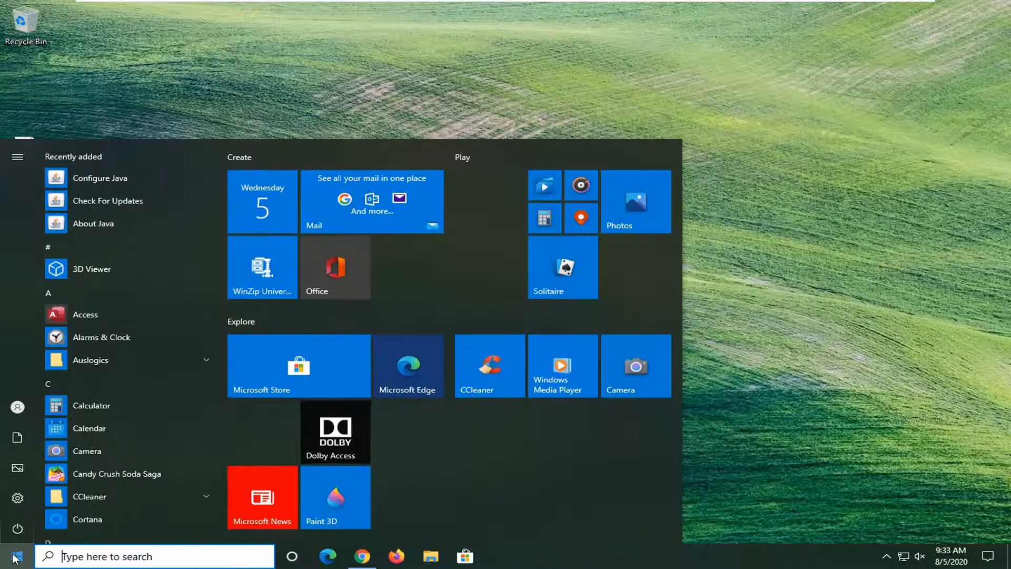
pyautogui.write('file explorer')
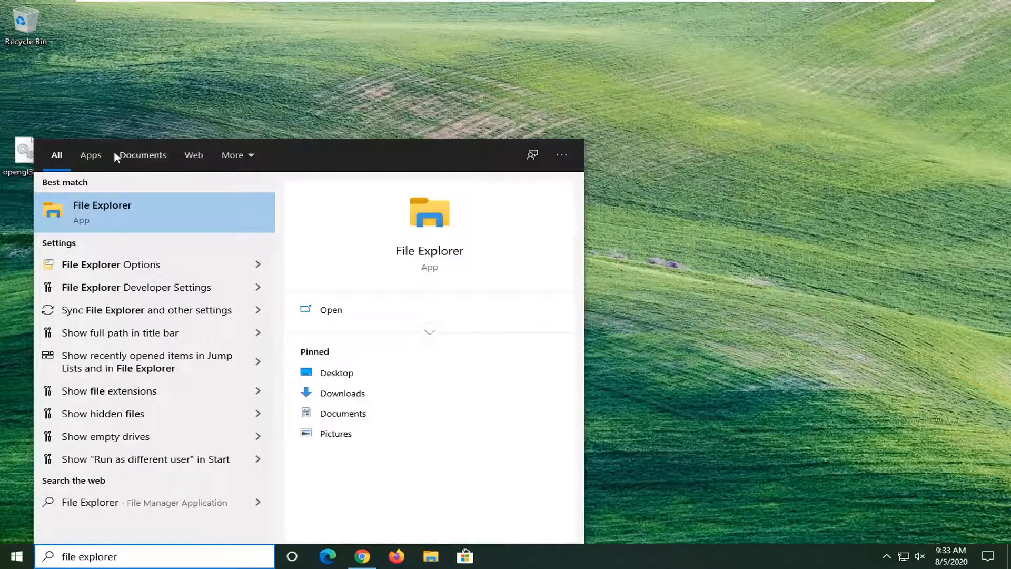
pyautogui.click(101, 212)
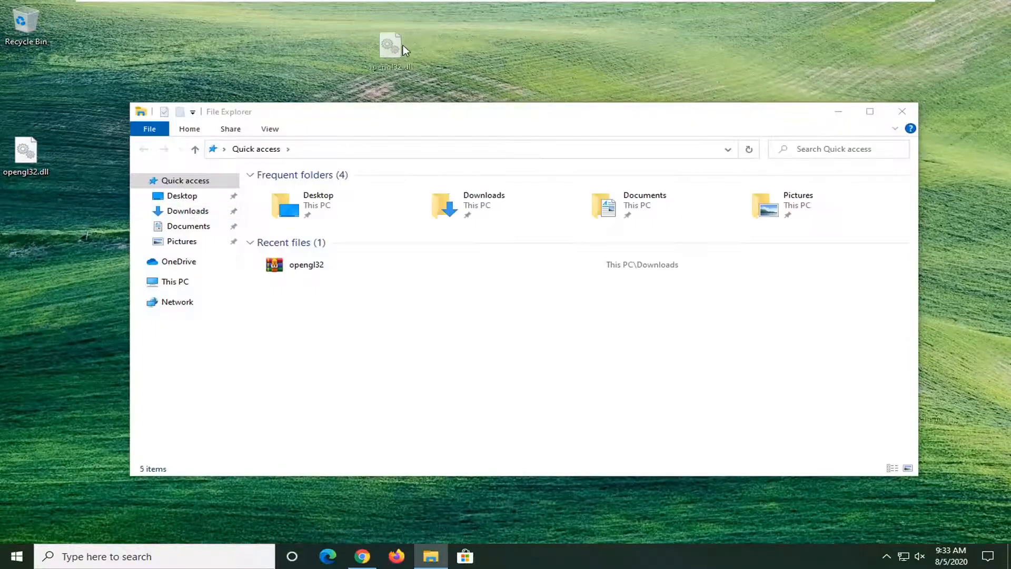
# Navigate through This PC, Local Disk (C:) and Program Files into Java.
pyautogui.moveTo(390, 50); pyautogui.dragTo(493, 71)
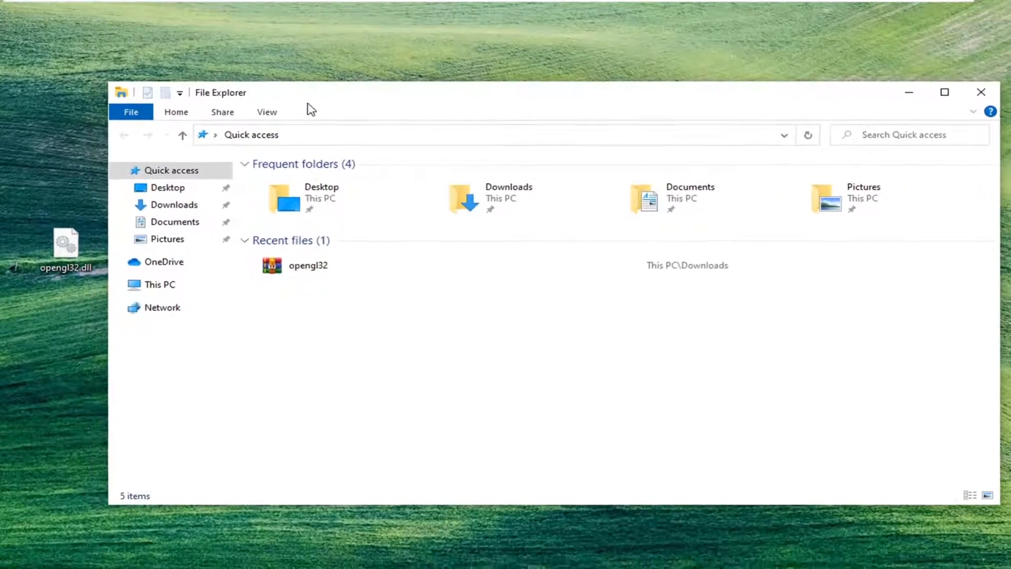
pyautogui.click(157, 285)
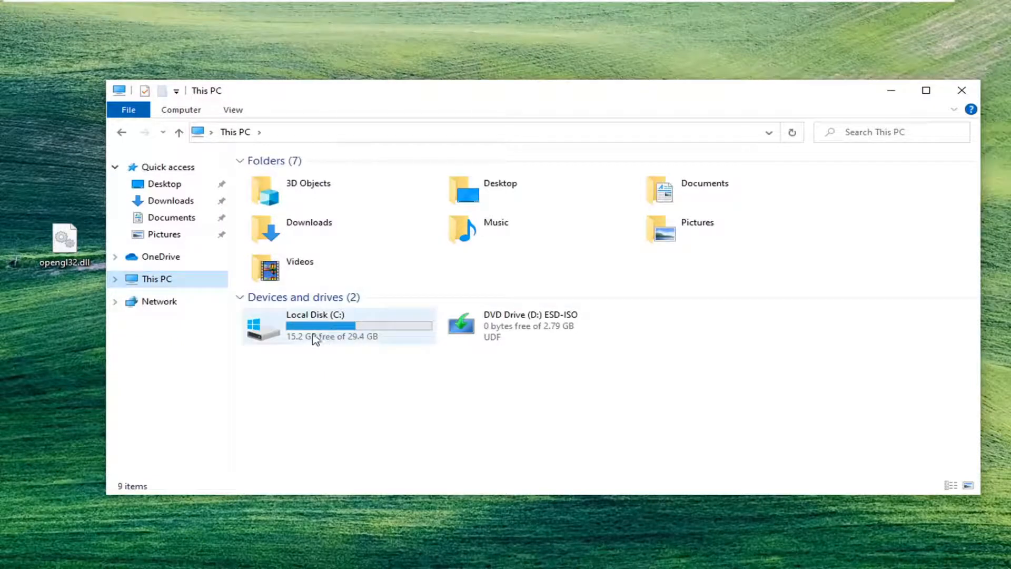
pyautogui.moveTo(319, 332)
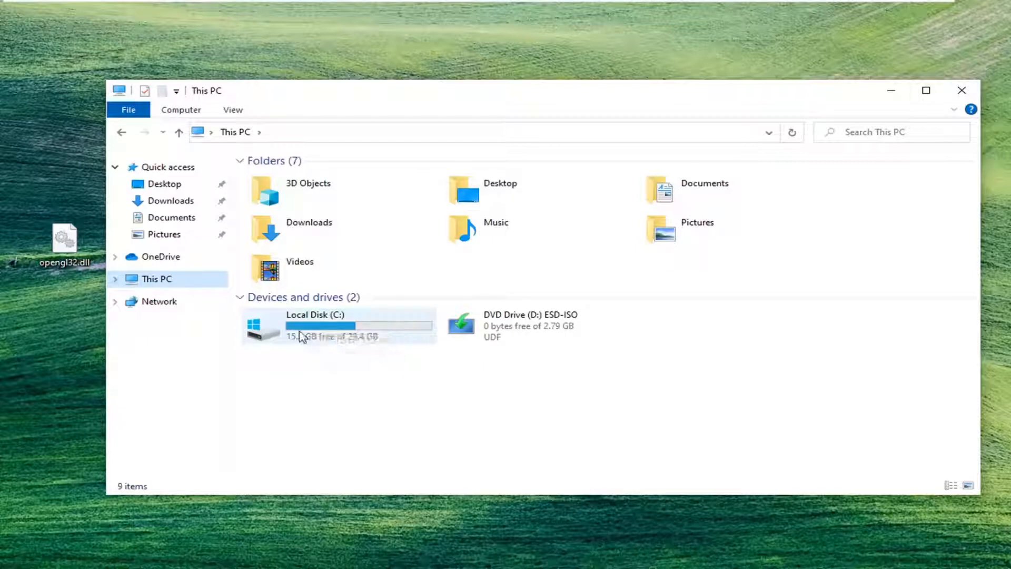
pyautogui.doubleClick(310, 326)
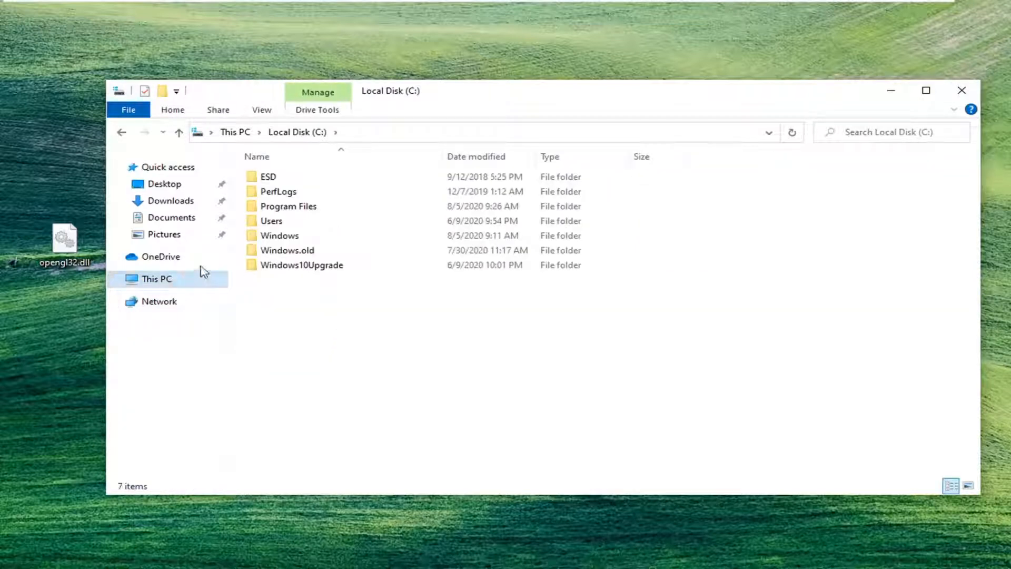
pyautogui.moveTo(288, 206)
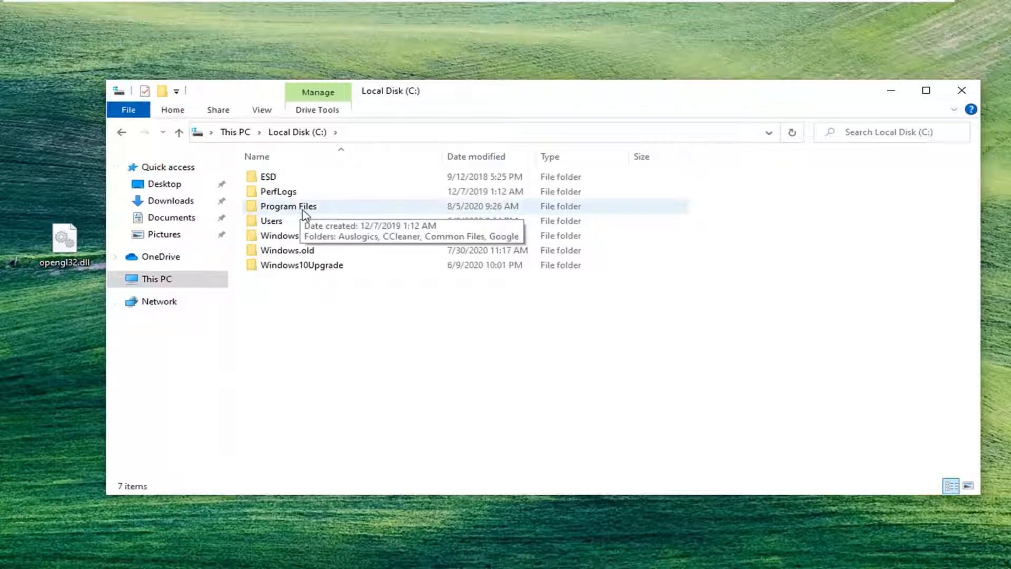
pyautogui.doubleClick(288, 206)
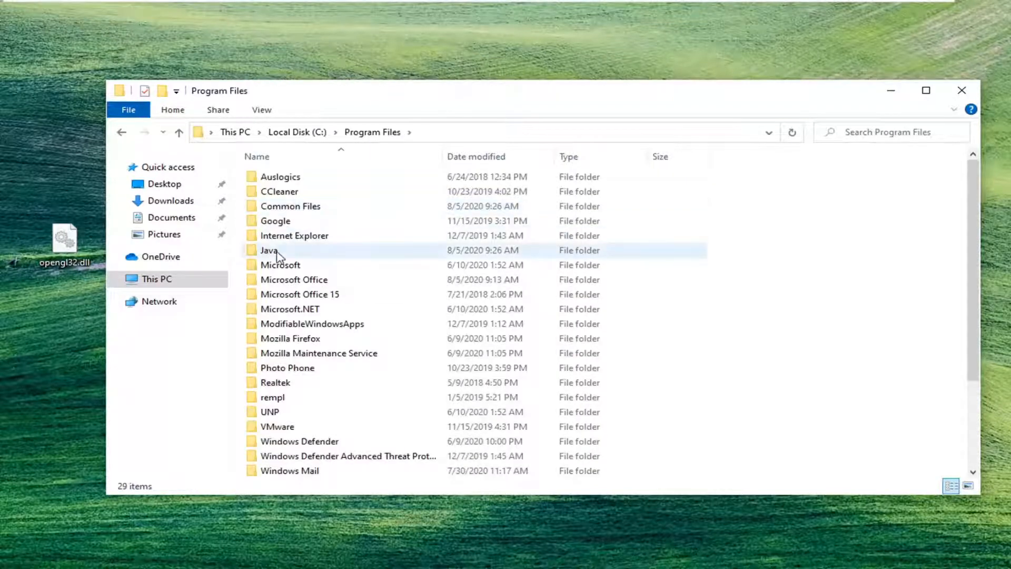
pyautogui.doubleClick(270, 250)
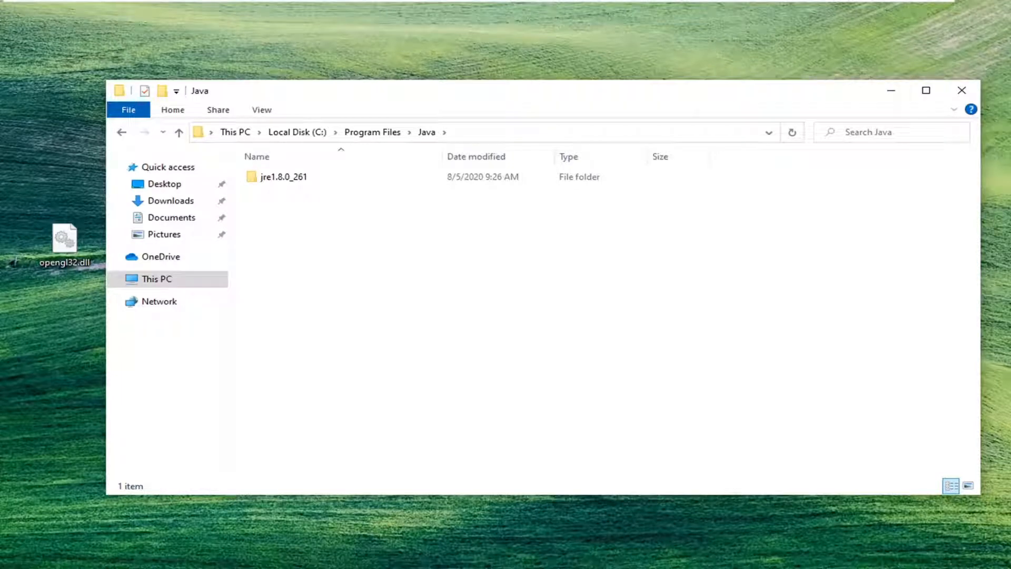
# Move opengl32.dll into jre1.8.0_261's bin folder, approving the administrator prompt.
pyautogui.doubleClick(282, 176)
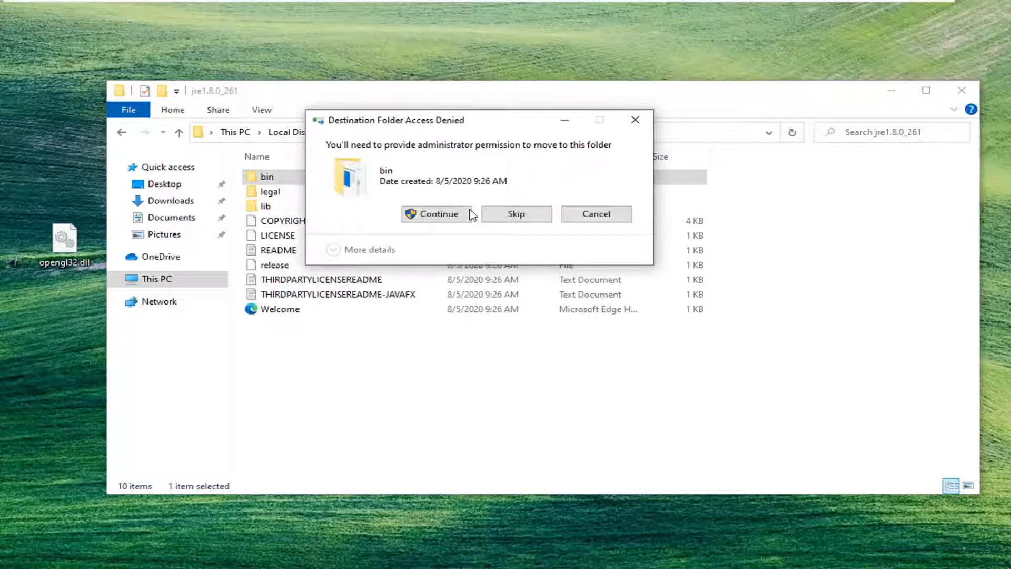
pyautogui.click(437, 213)
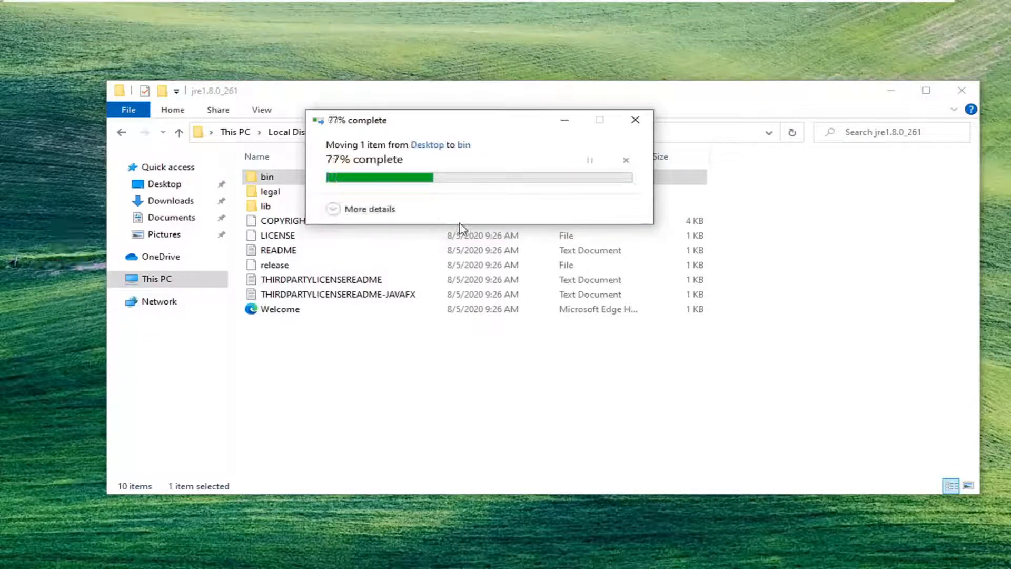